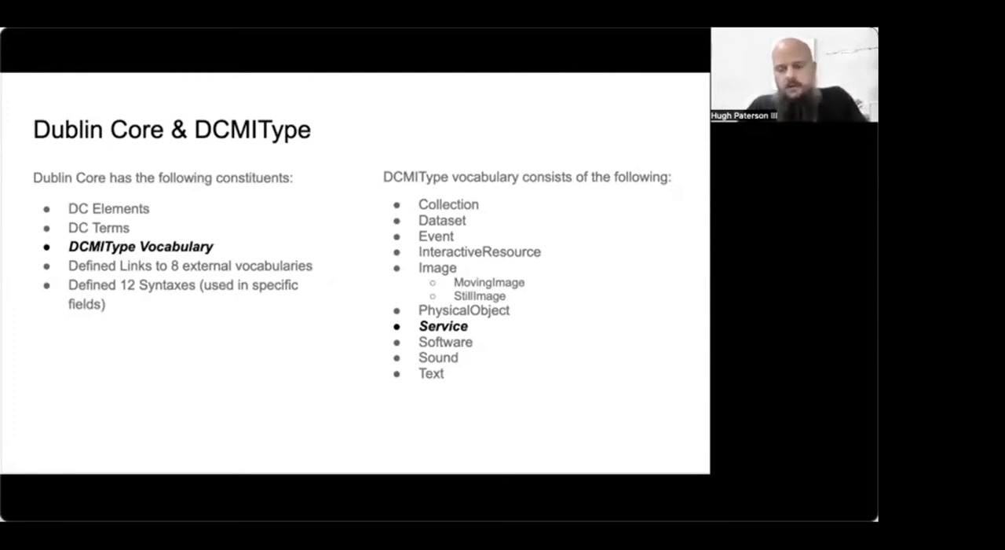
Advance through the speaker introduction slides, including Things not a Service II
{"action": "key", "text": "Right"}
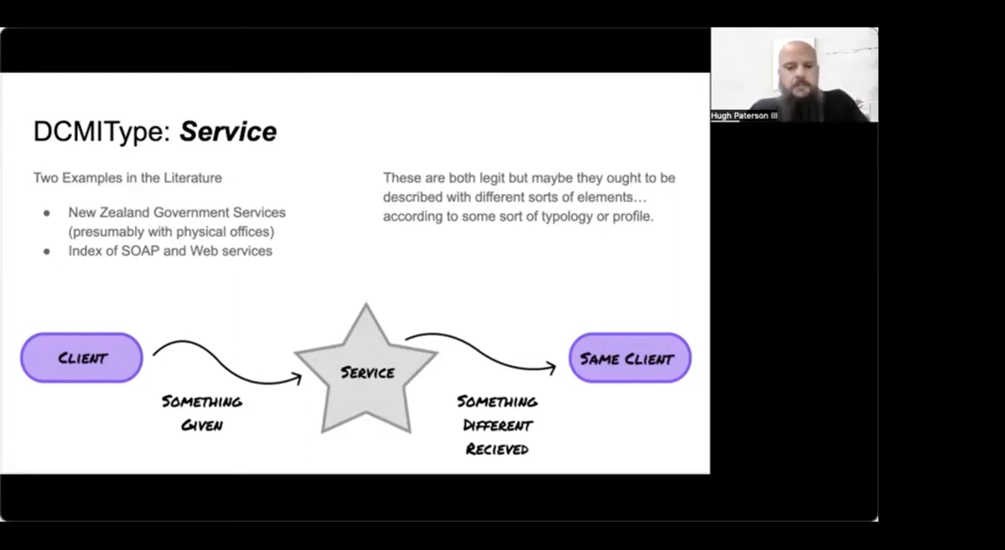
{"action": "key", "text": "right"}
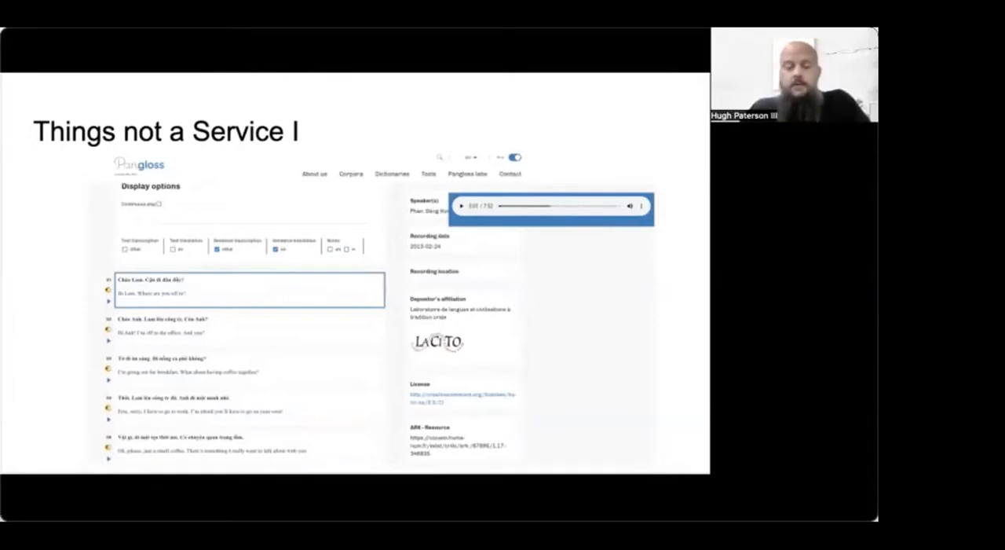
{"action": "key", "text": "Right"}
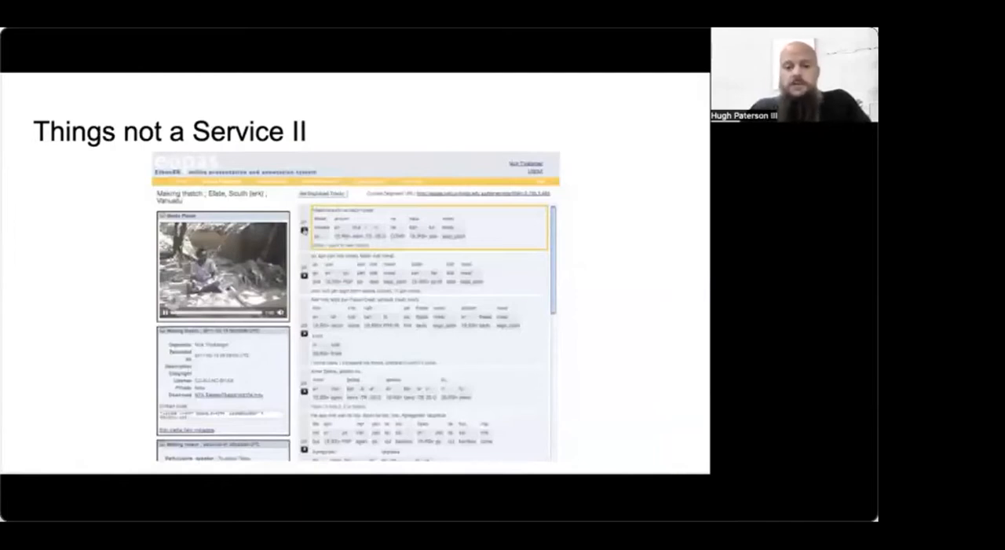
{"action": "key", "text": "right"}
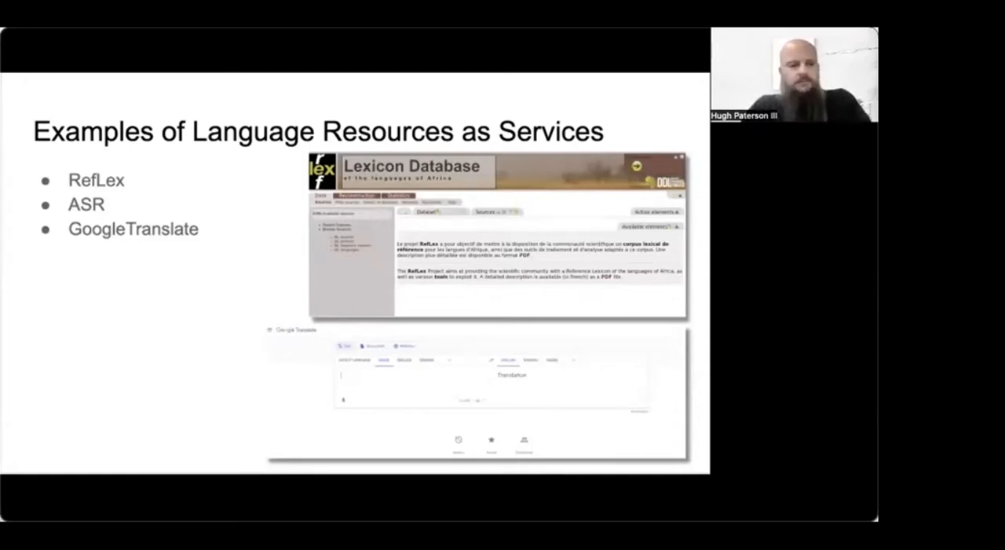
{"action": "key", "text": "Right"}
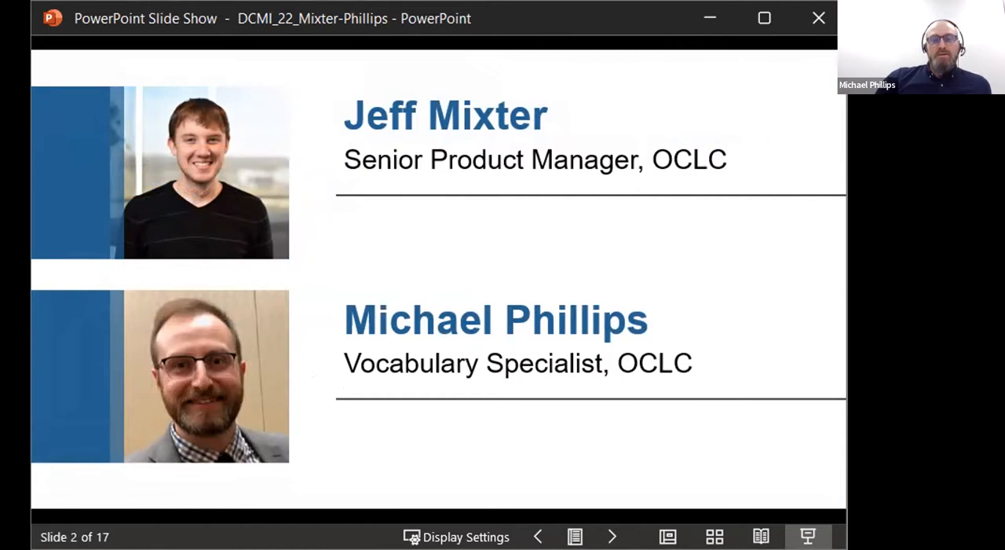
{"action": "mouse_move", "coordinate": [612, 537]}
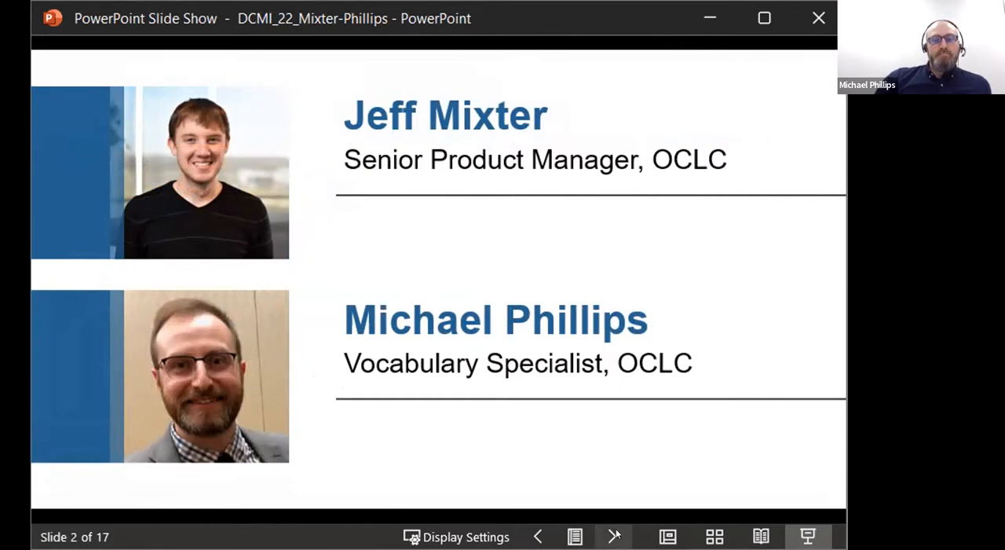
Move on to the CONCEPTUAL MODELS section slide and the Library Reference Model diagram
{"action": "left_click", "coordinate": [615, 537]}
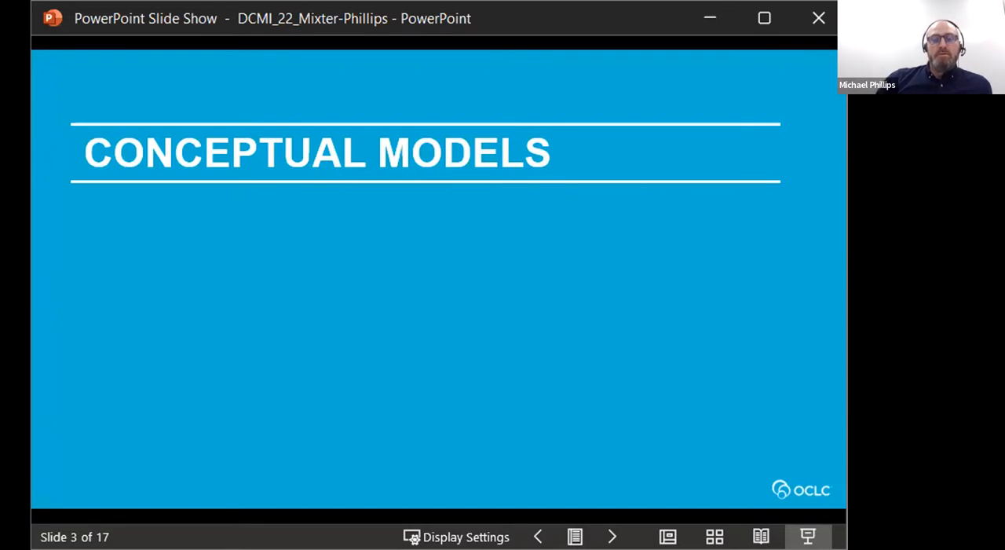
{"action": "mouse_move", "coordinate": [612, 537]}
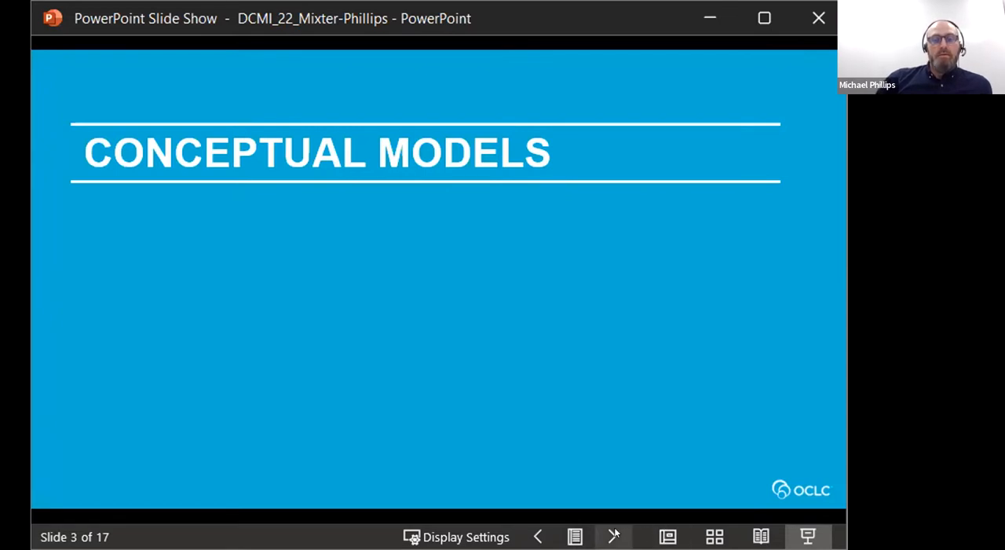
{"action": "left_click", "coordinate": [612, 537]}
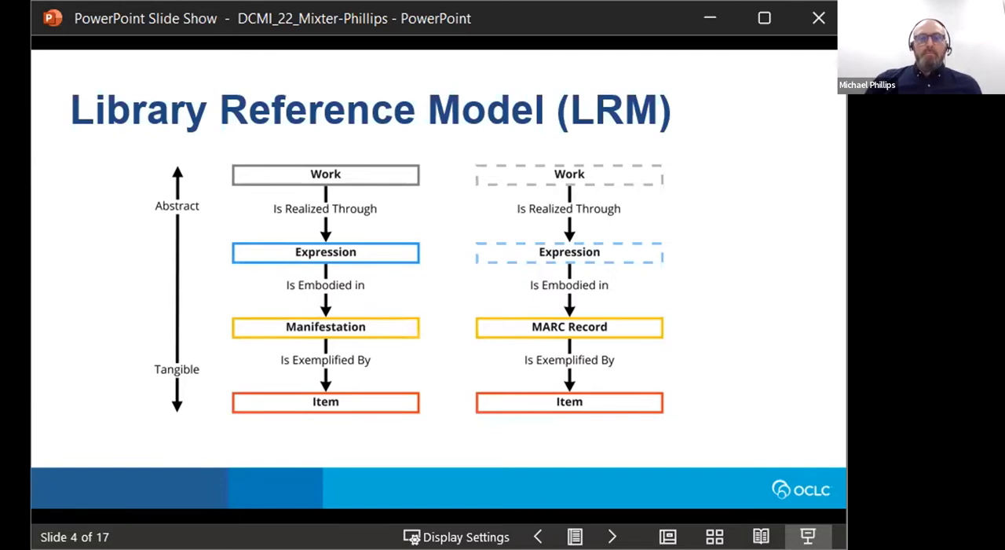
Advance from the LRM diagram slide to slide 5, the BIBFRAME comparison
{"action": "left_click", "coordinate": [613, 537]}
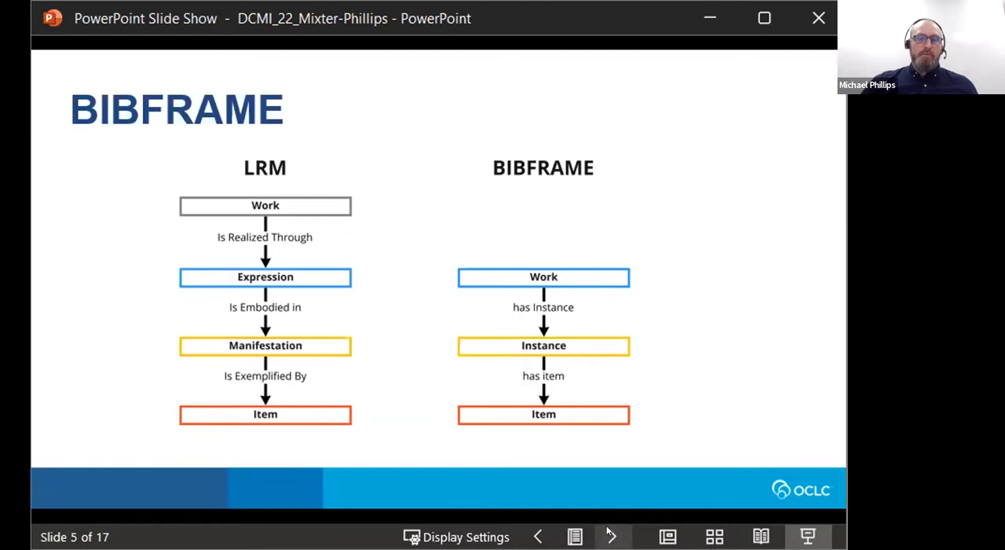
Advance past the BIBFRAME slide to slide 6, OCLC FRBR Clusters of MARC records
{"action": "left_click", "coordinate": [613, 537]}
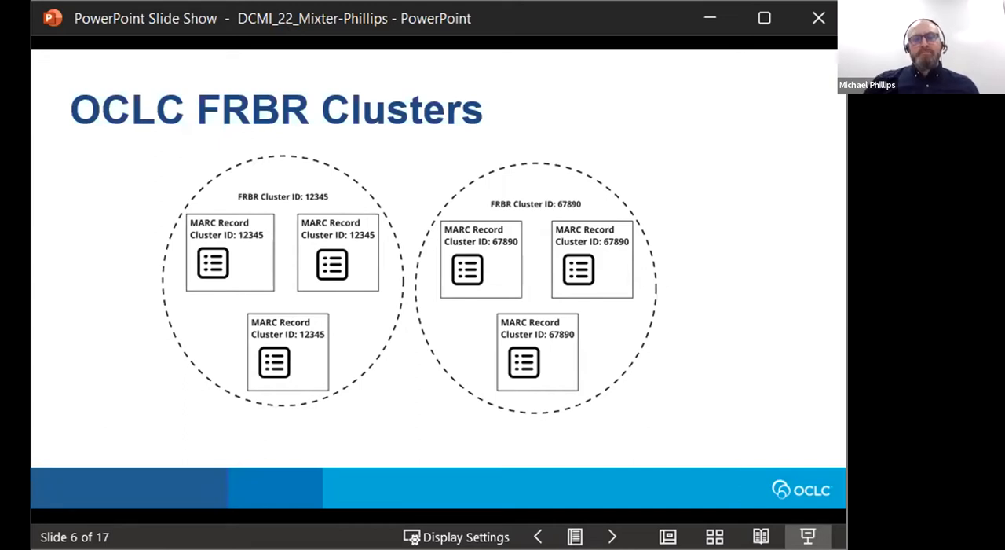
Move on from the FRBR Clusters slide to slide 7, the MODELING section title
{"action": "left_click", "coordinate": [612, 537]}
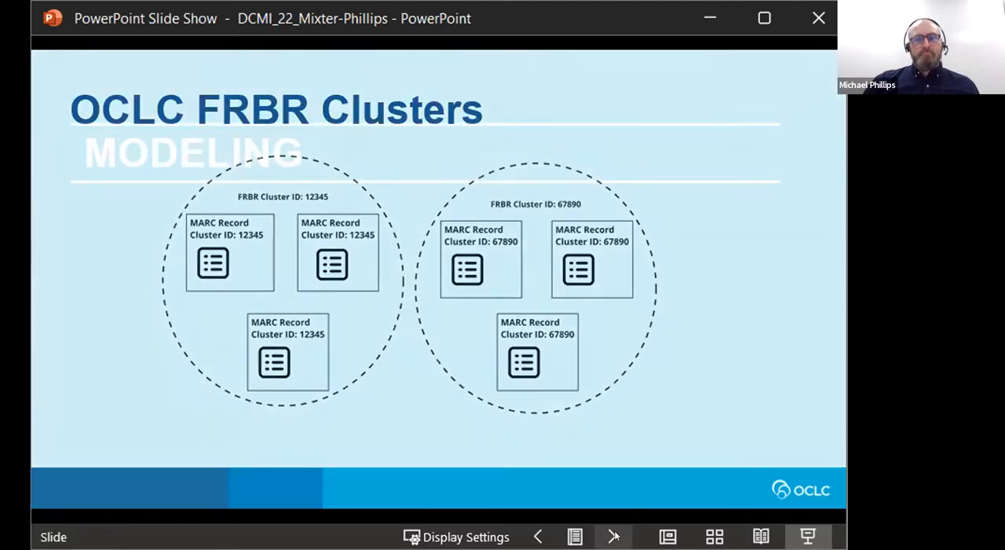
{"action": "left_click", "coordinate": [612, 537]}
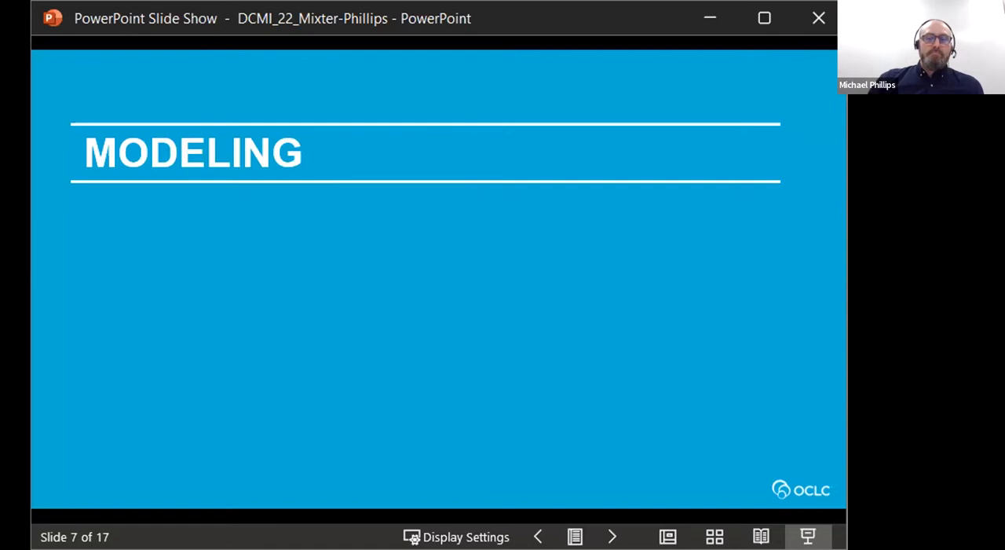
Advance past the Modeling section slide toward The Representative WorldCat Work
{"action": "left_click", "coordinate": [613, 537]}
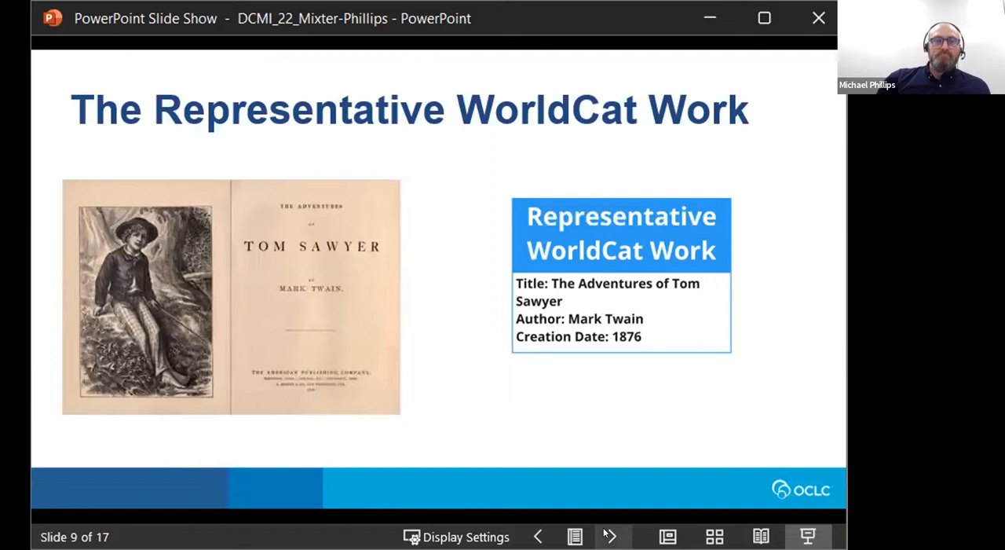
Bring up slide 10, WorldCat Edition, with the 1876 Tom Sawyer edition diagram
{"action": "left_click", "coordinate": [613, 537]}
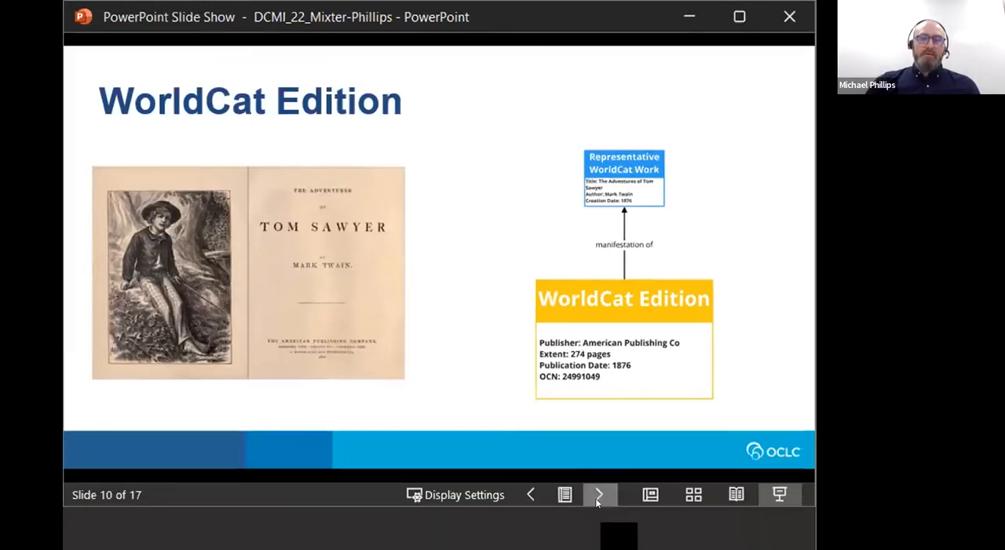
Advance to slide 11, the Tom Sawyer Example network of works and editions
{"action": "left_click", "coordinate": [600, 493]}
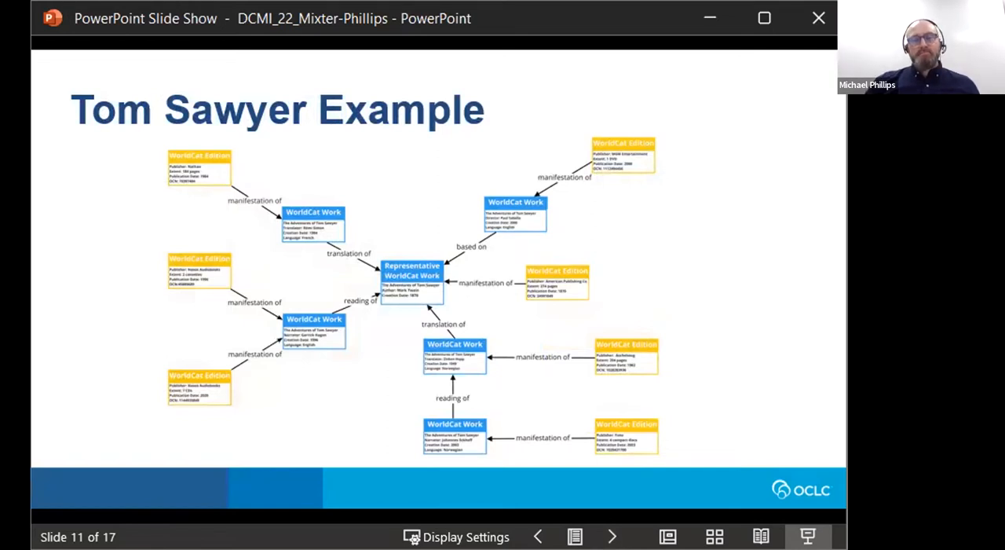
Advance to slide 12, the "Based on" Example of a derived work
{"action": "key", "text": "right"}
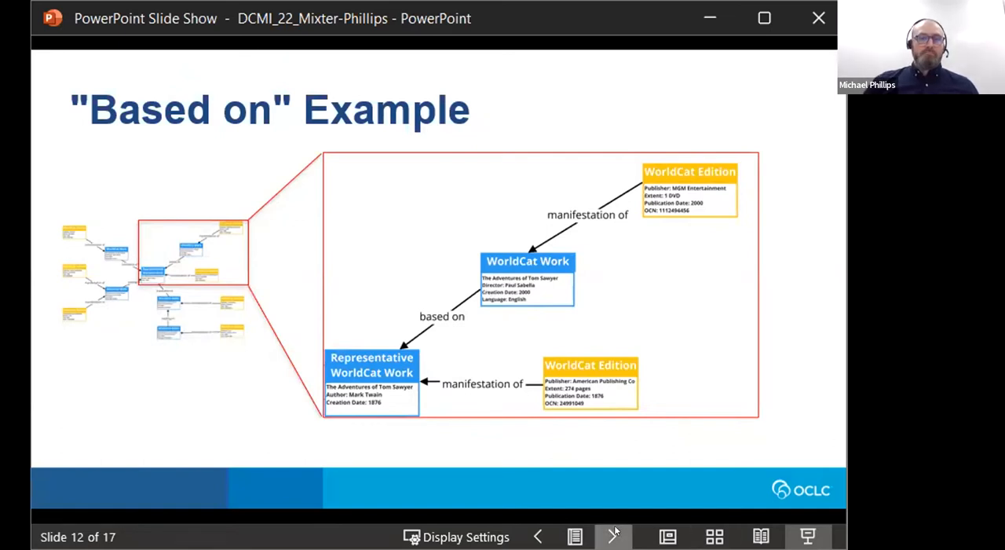
Advance to slide 13, Work-to-Work Relationships with translation and reading links
{"action": "left_click", "coordinate": [613, 537]}
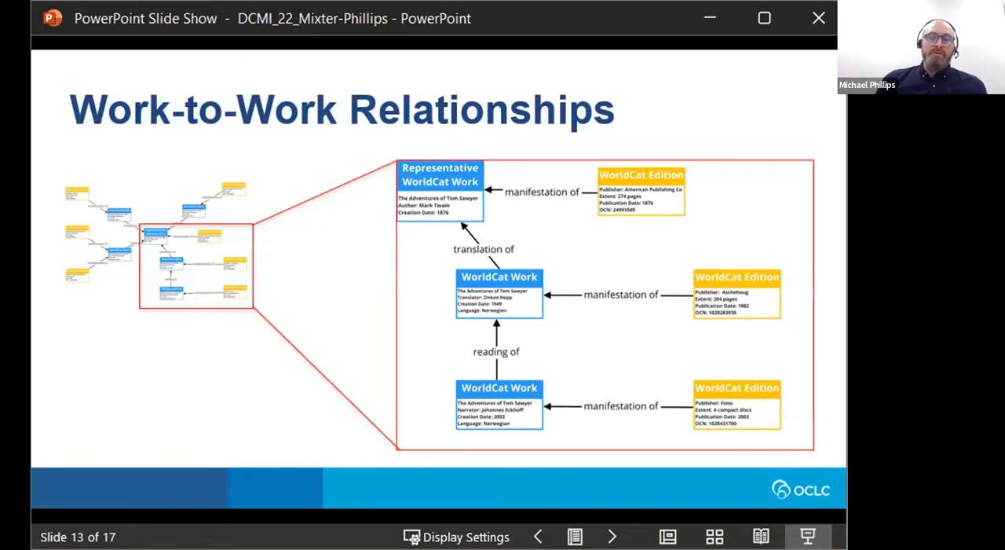
{"action": "mouse_move", "coordinate": [826, 517]}
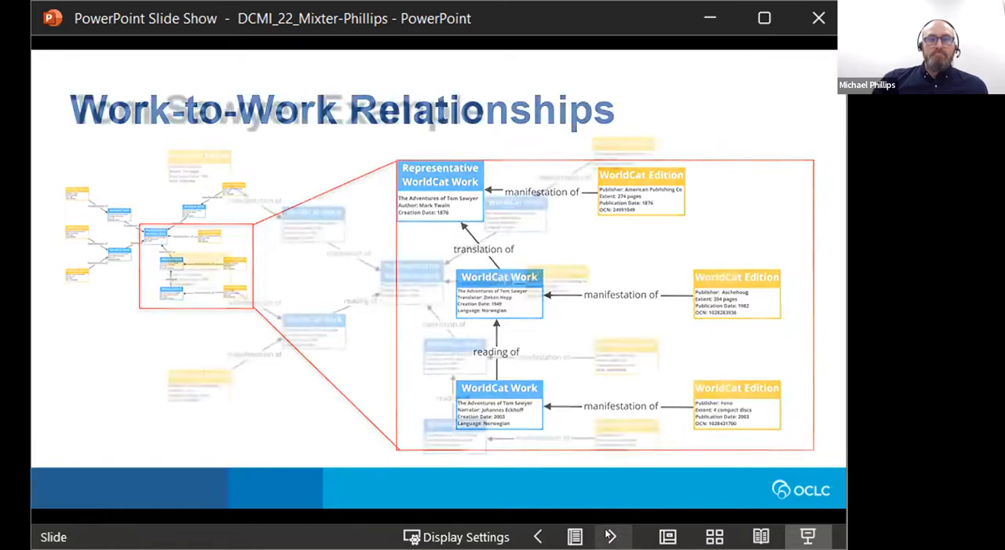
Move past slide 14's Tom Sawyer network to slide 15, the STATUS UPDATE section
{"action": "left_click", "coordinate": [612, 537]}
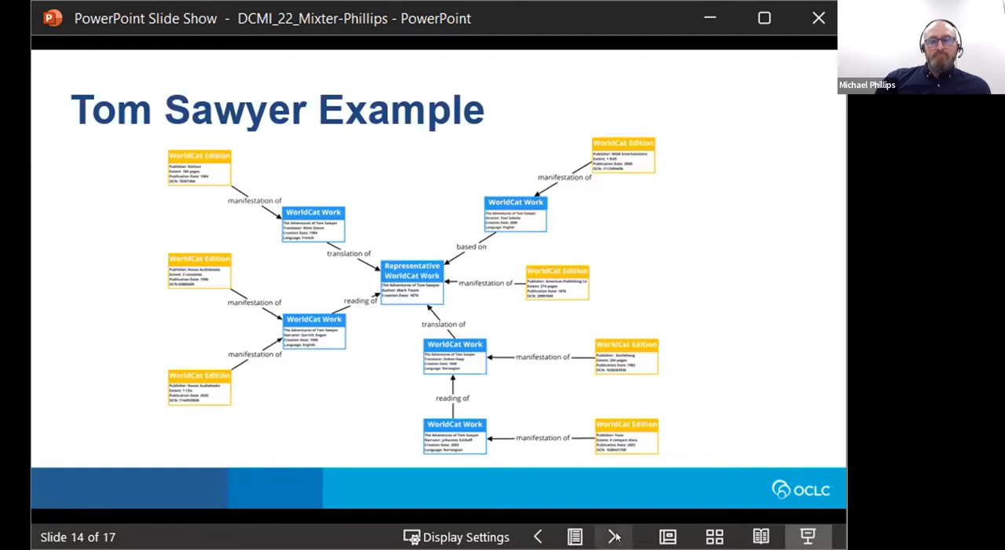
{"action": "left_click", "coordinate": [613, 537]}
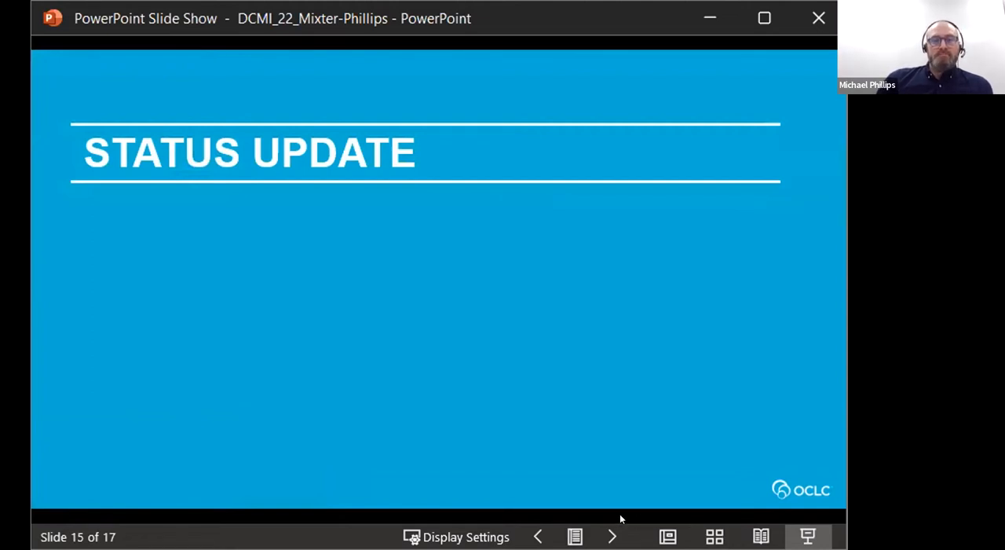
Advance the slide show to slide 16, Modeling Status Update, with Person, Place, Work and Organization checked
{"action": "left_click", "coordinate": [613, 537]}
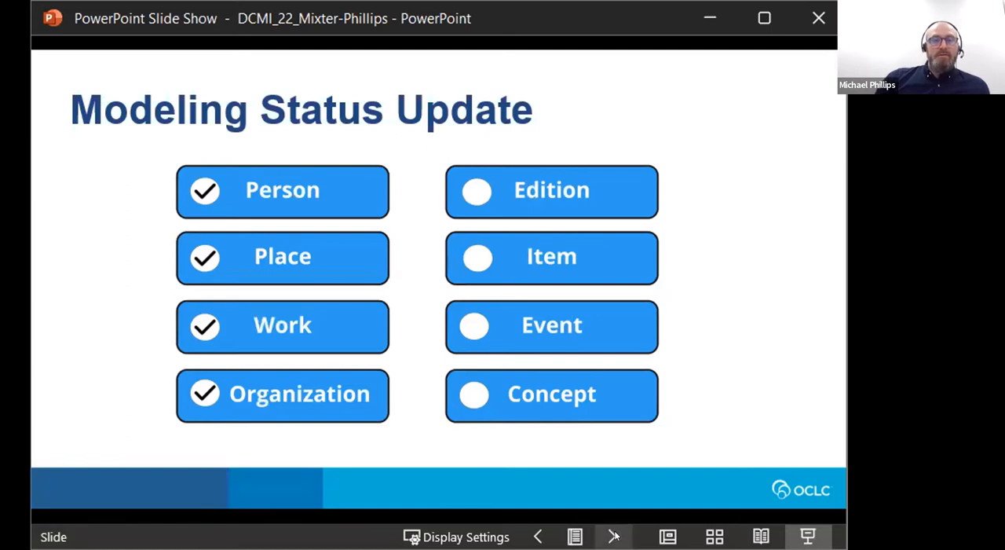
{"action": "left_click", "coordinate": [613, 537]}
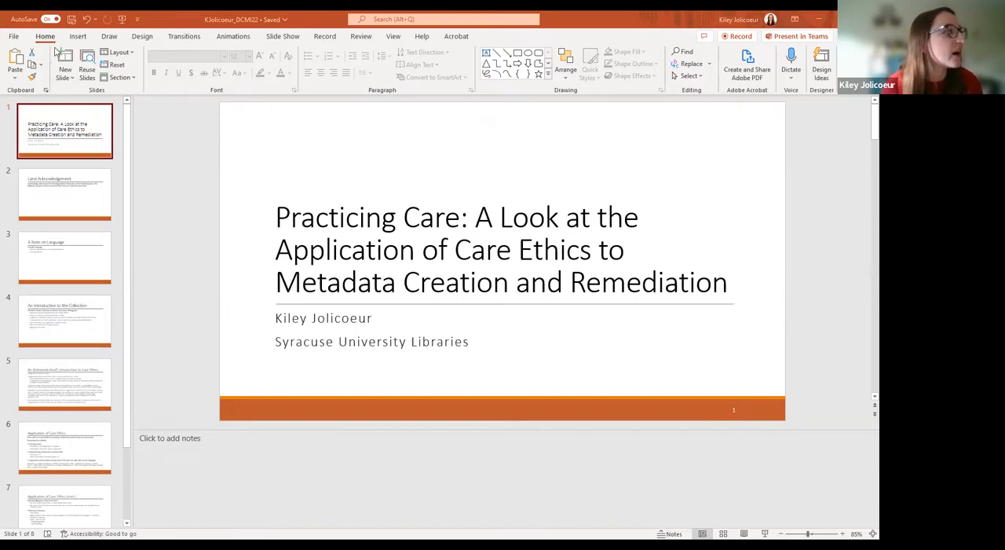
{"action": "mouse_move", "coordinate": [39, 45]}
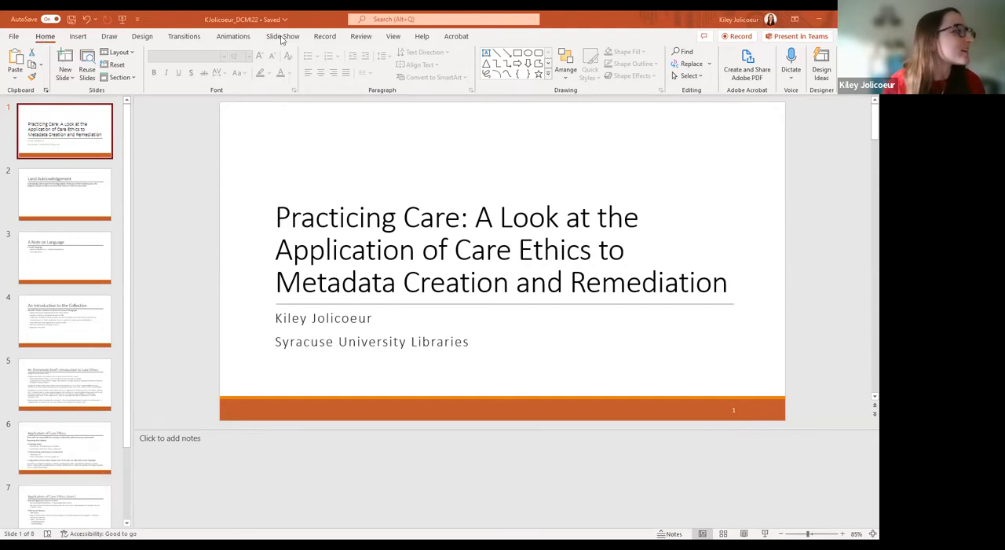
Switch to the Slide Show ribbon options for the Practicing Care deck
{"action": "left_click", "coordinate": [282, 36]}
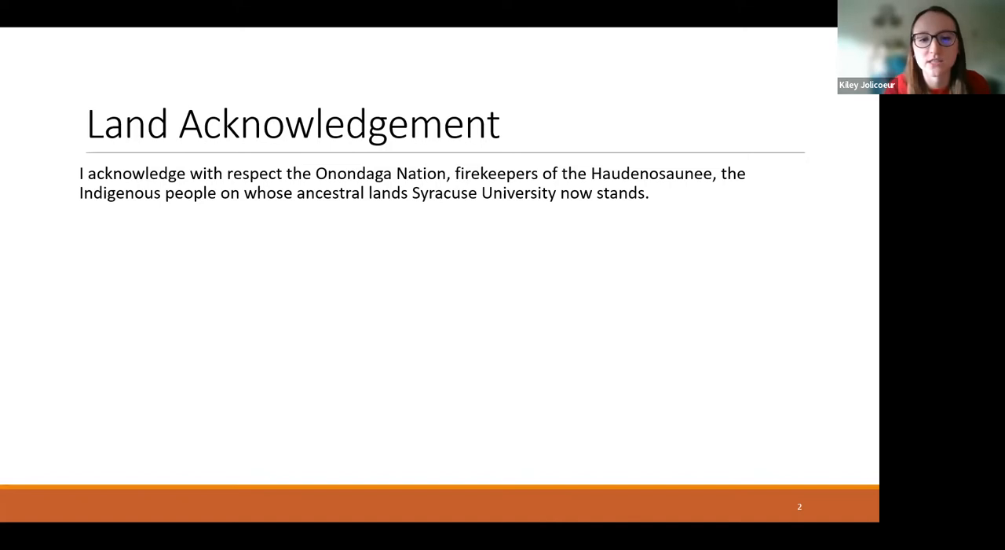
Advance to slide 3, A Note on Language, on harmful language
{"action": "key", "text": "right"}
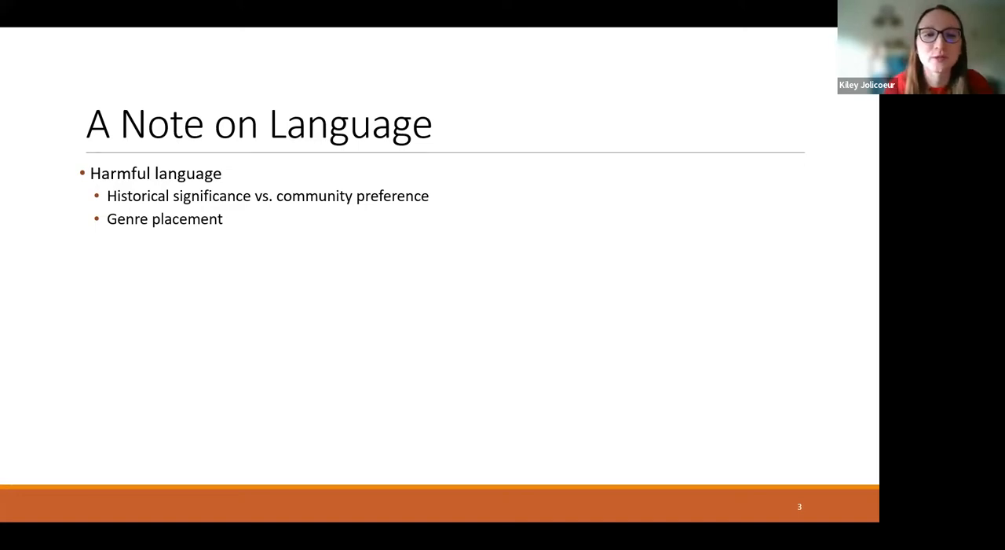
Advance to slide 4, An Introduction to the Collection, on the Eisenmann photographs
{"action": "key", "text": "right"}
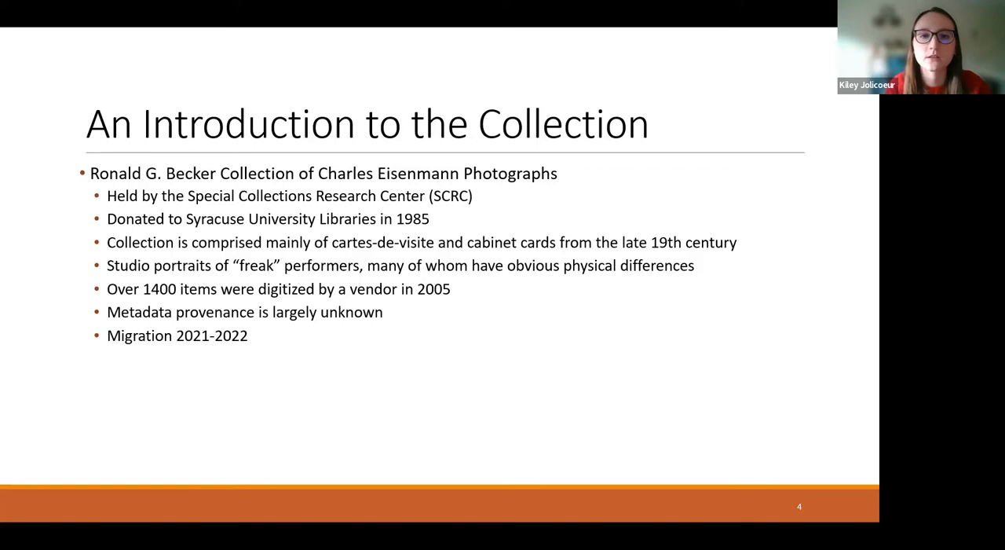
Advance to slide 5, An (Extremely Brief) Introduction to Care Ethics
{"action": "key", "text": "Right"}
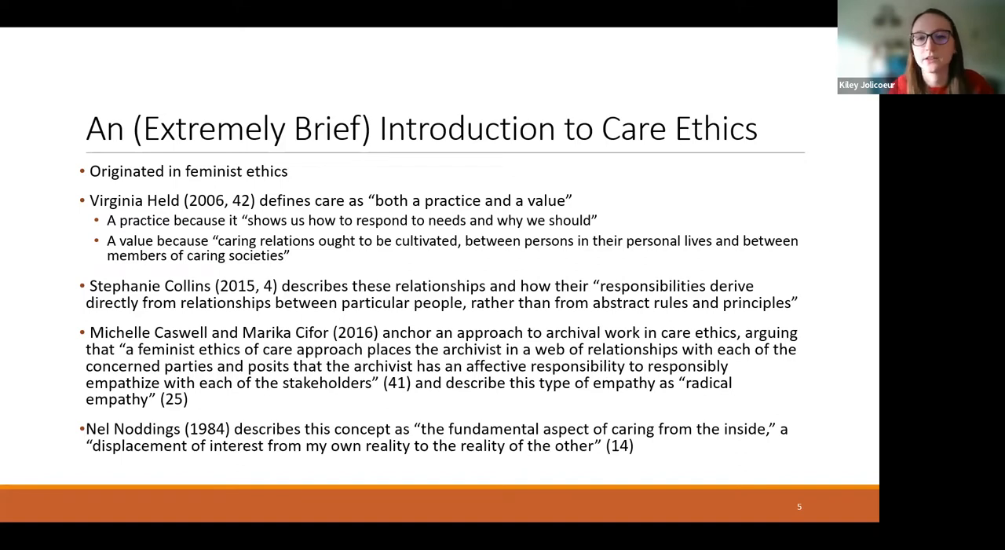
Advance through slide 6, Application of Care Ethics, to slide 7, its continuation
{"action": "key", "text": "right"}
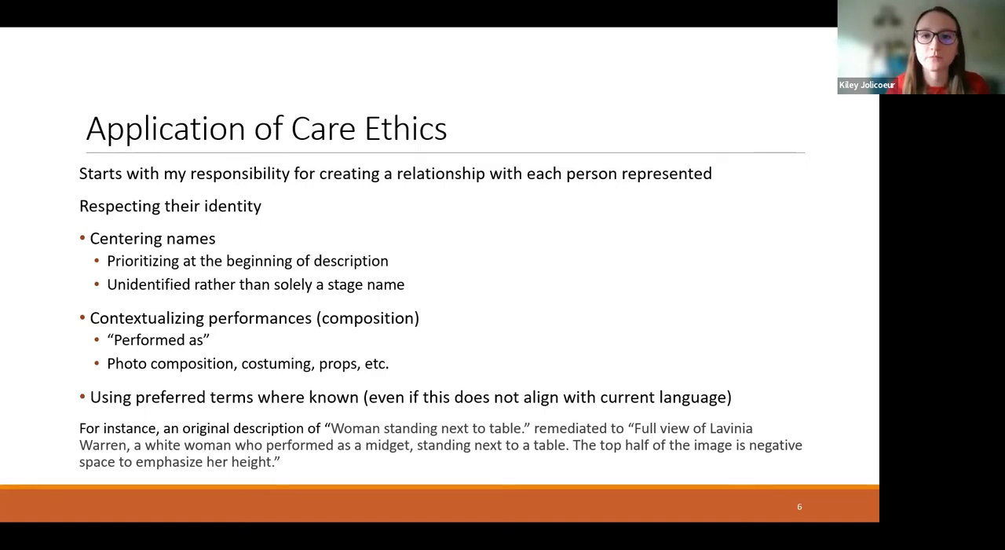
{"action": "key", "text": "right"}
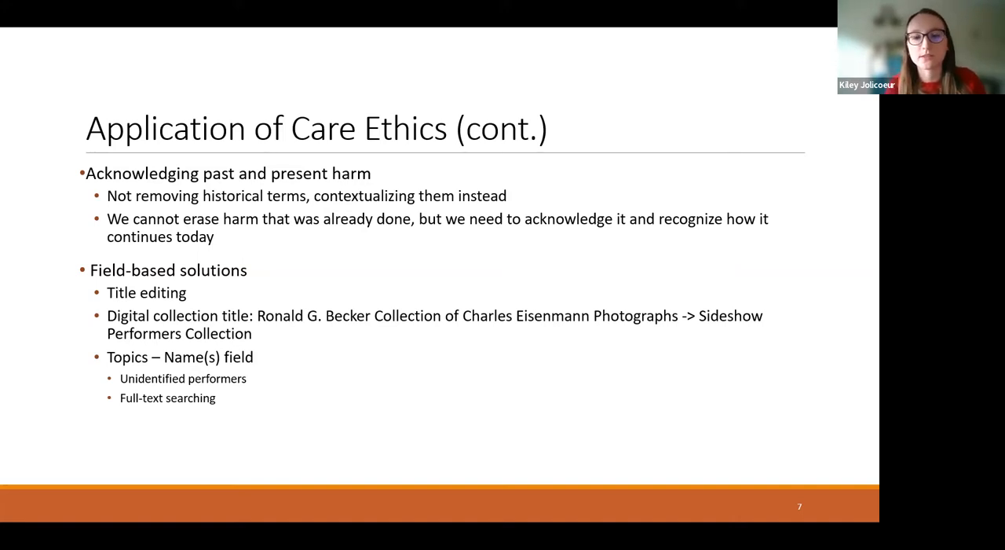
Advance to slide 8, Reiteration, on caring relationships and no one-size-fits-all approach
{"action": "key", "text": "right"}
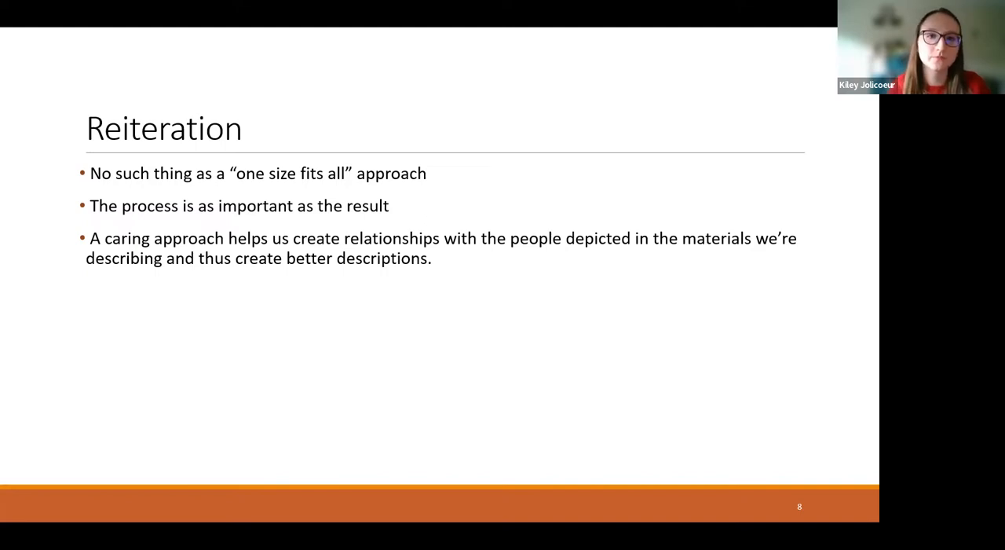
{"action": "mouse_move", "coordinate": [571, 318]}
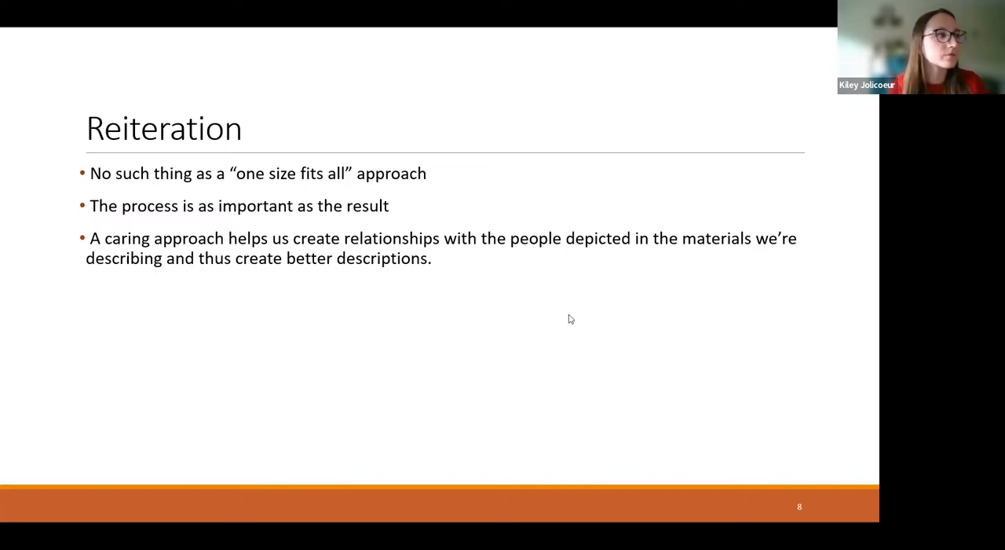